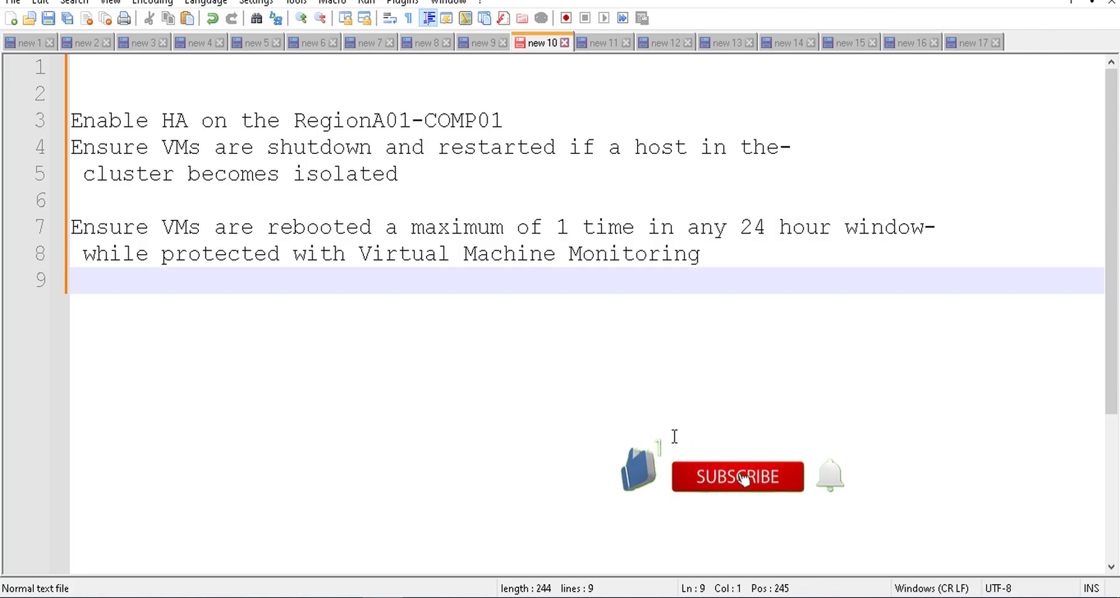
# Step: Maximize the console and open the RegionA01-COMP01 cluster's vSphere Availability settings
pyautogui.click(737, 477)
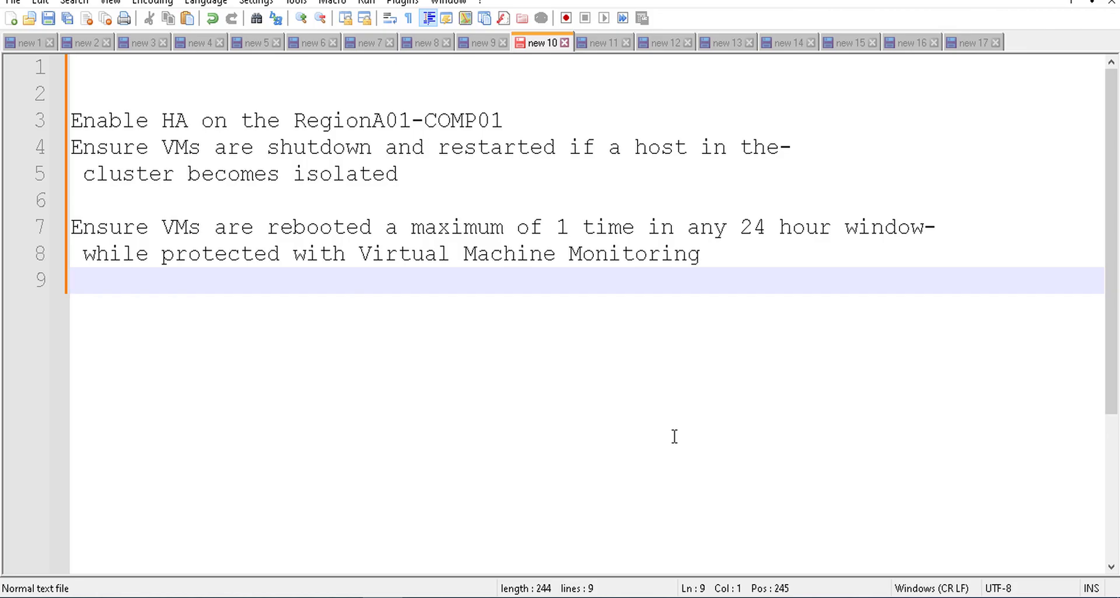
pyautogui.moveTo(582, 352)
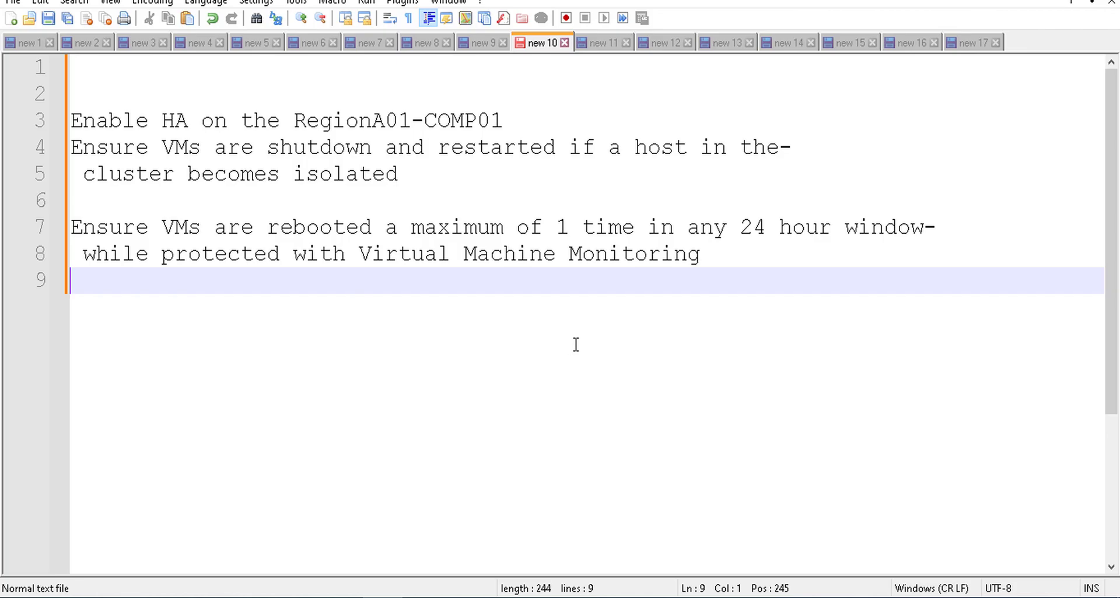
pyautogui.moveTo(573, 324)
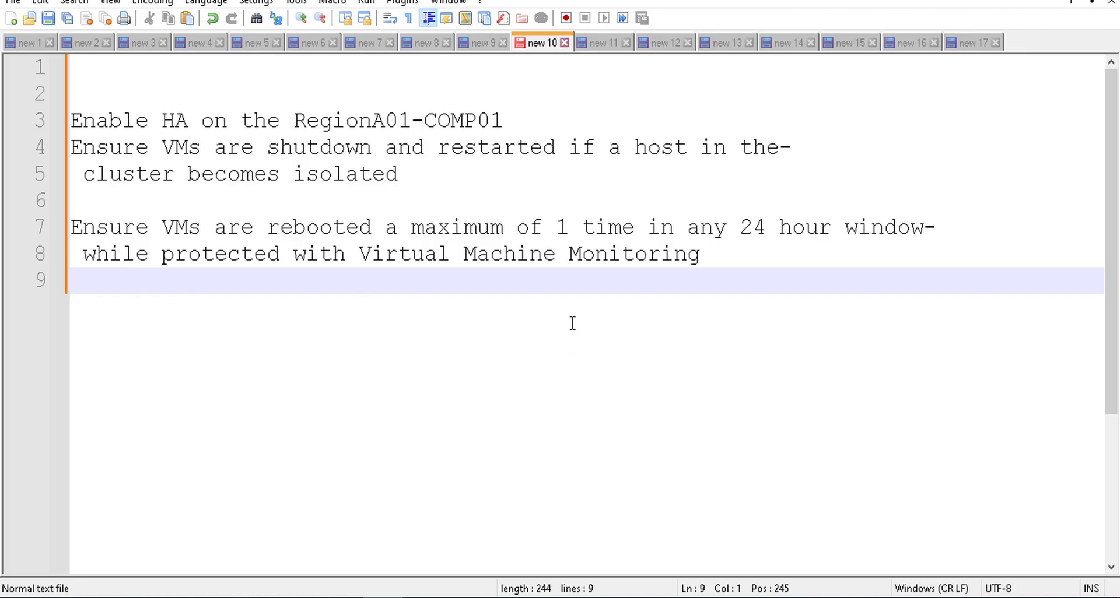
pyautogui.moveTo(310, 263)
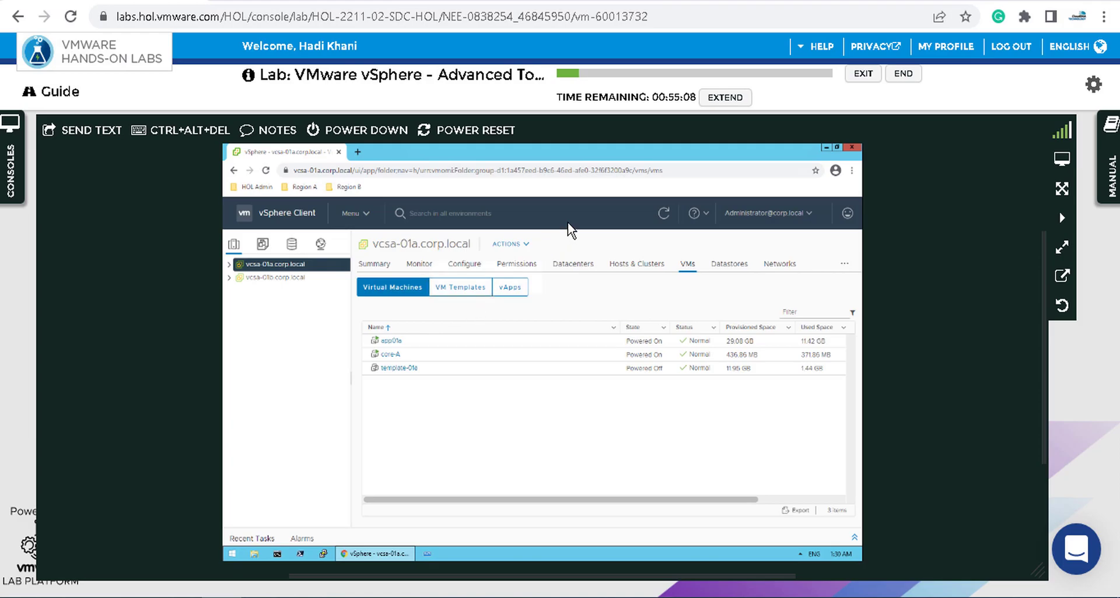
pyautogui.moveTo(1062, 189)
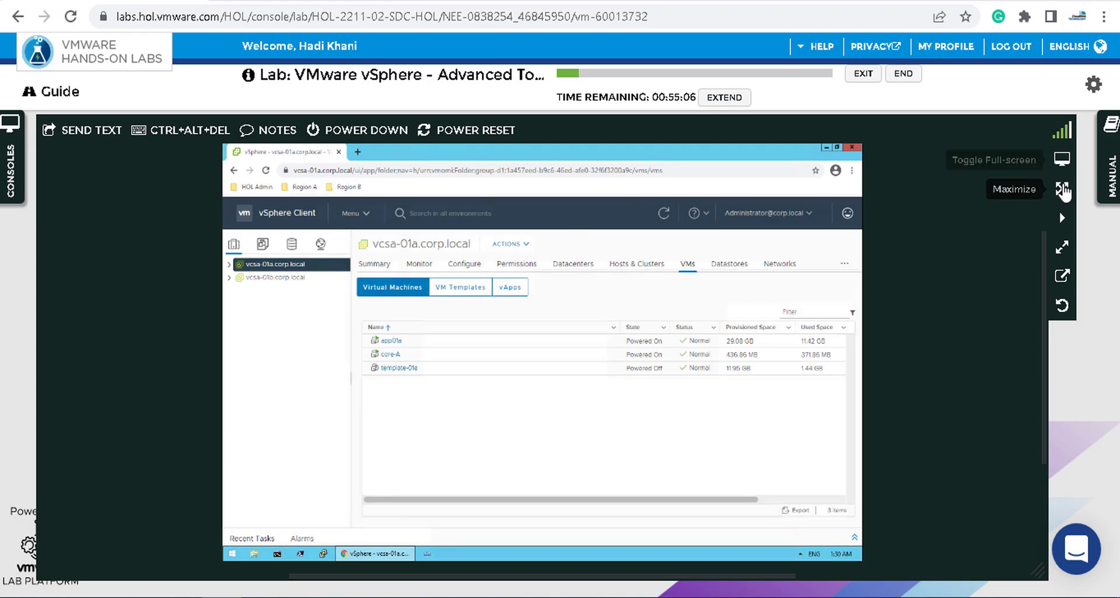
pyautogui.click(1062, 189)
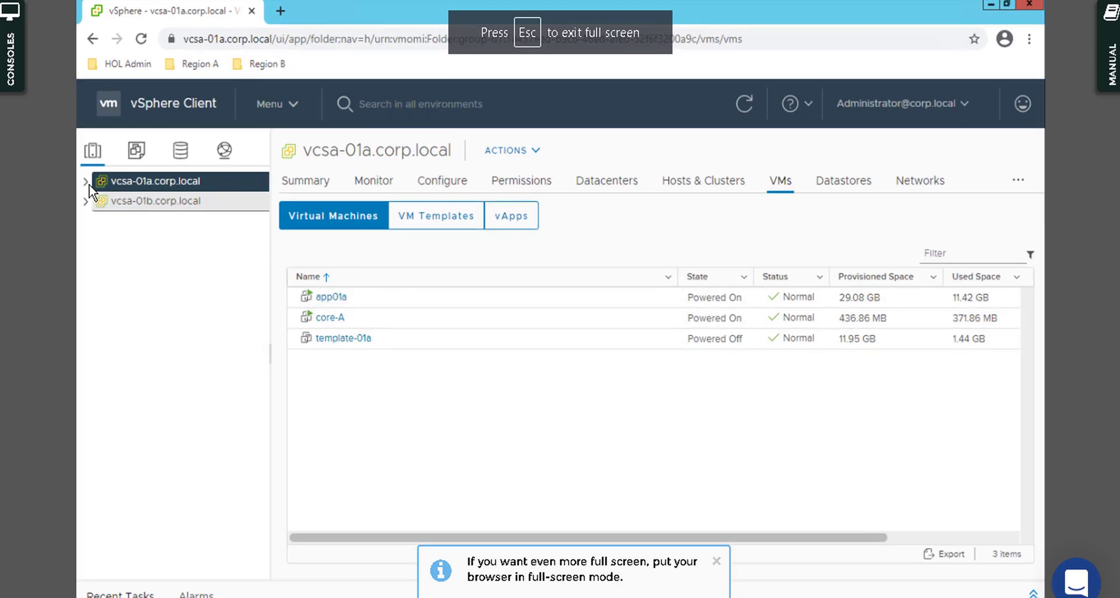
pyautogui.click(85, 180)
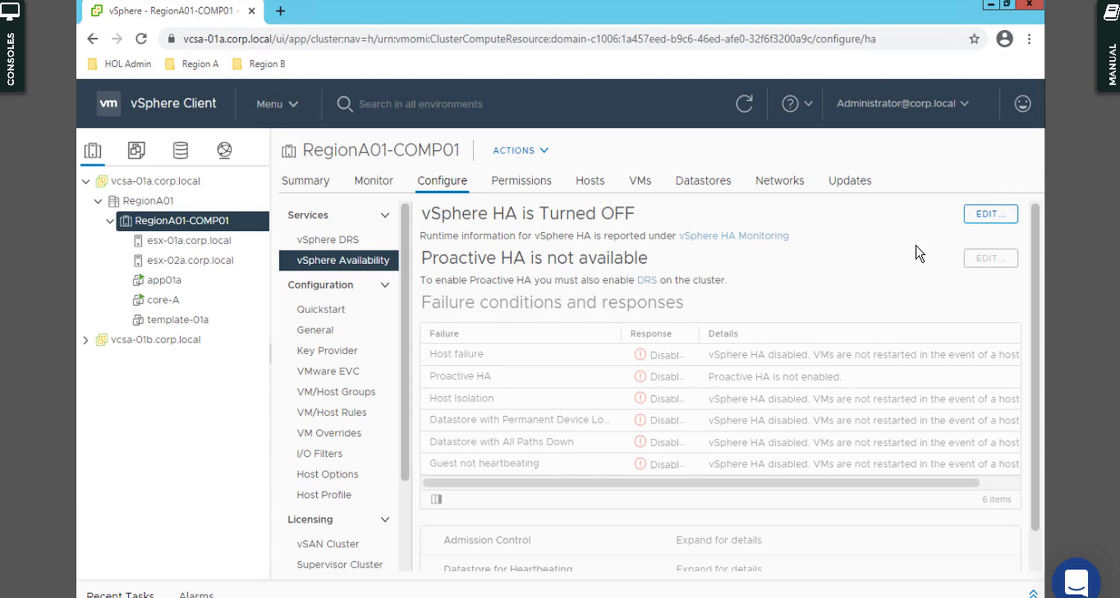
# Step: Enable vSphere HA and set host isolation response to 'Shut down and restart VMs'
pyautogui.click(990, 214)
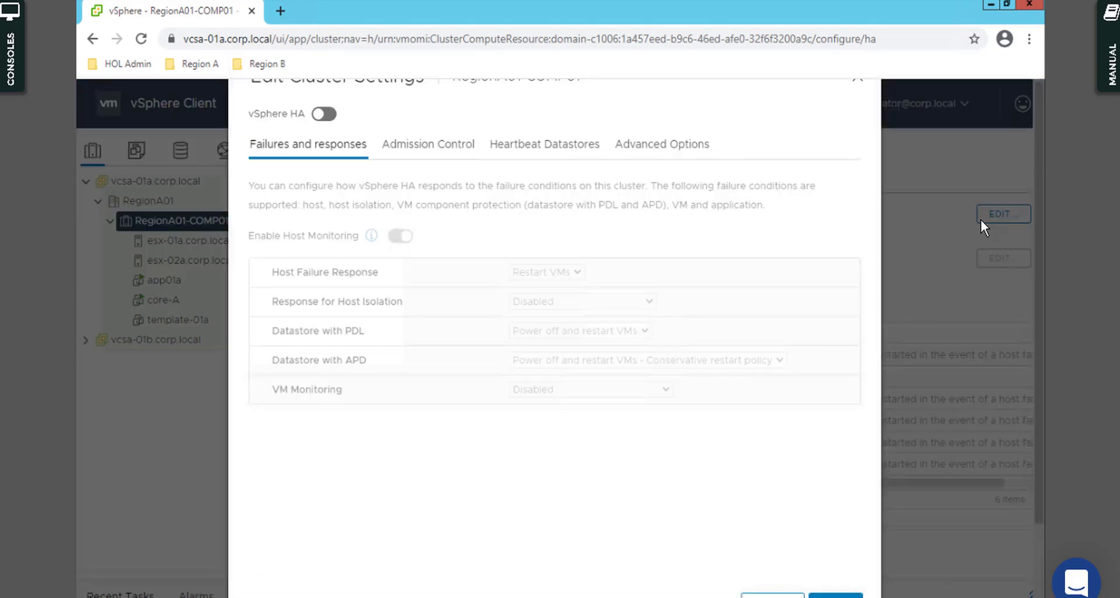
pyautogui.click(323, 115)
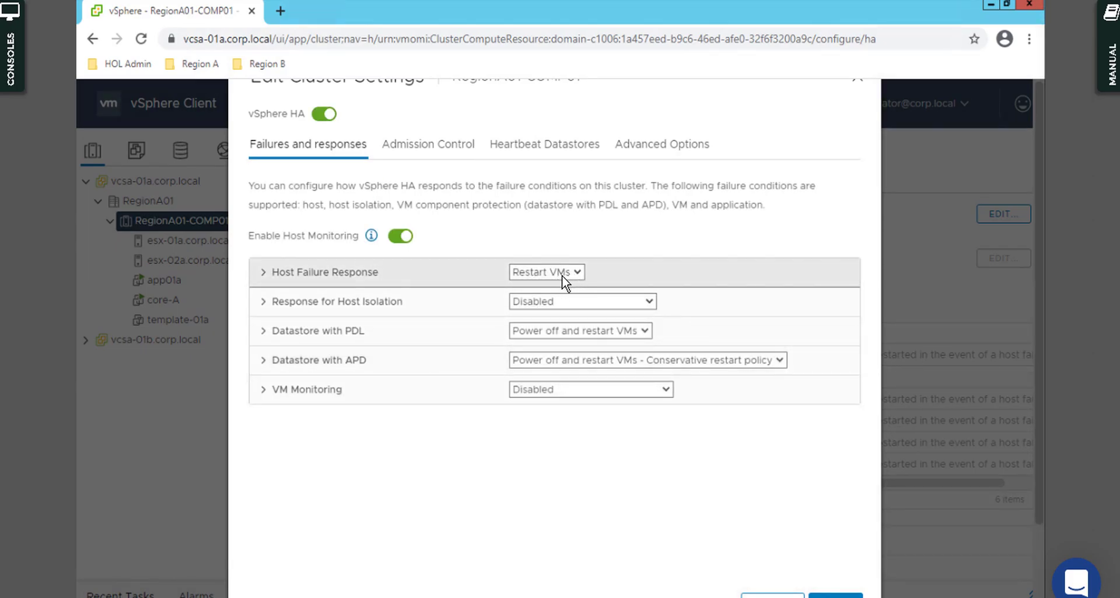
pyautogui.click(580, 300)
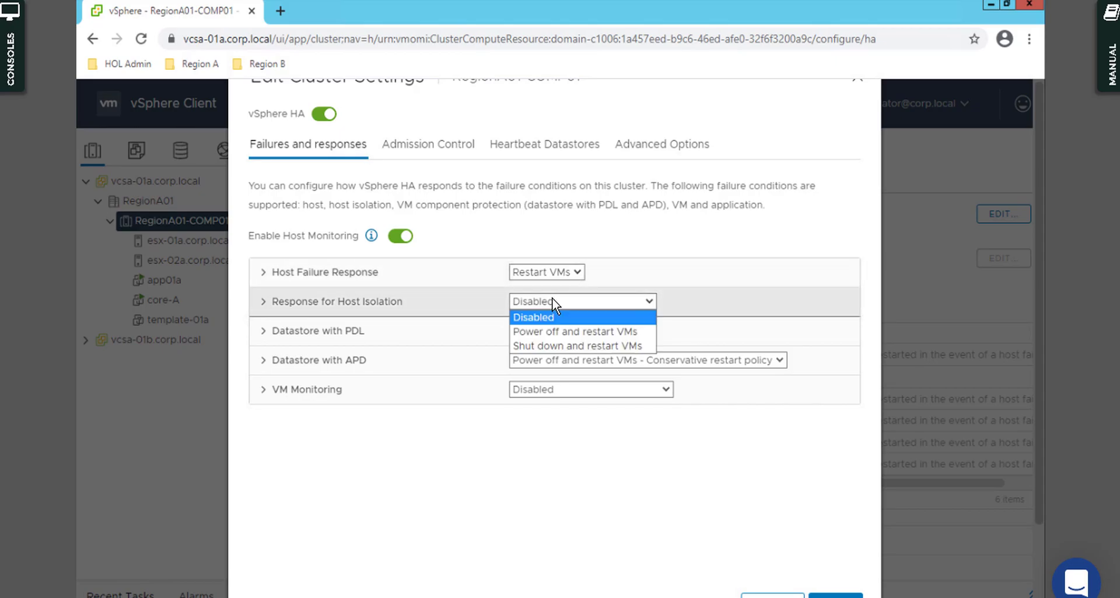
pyautogui.click(532, 317)
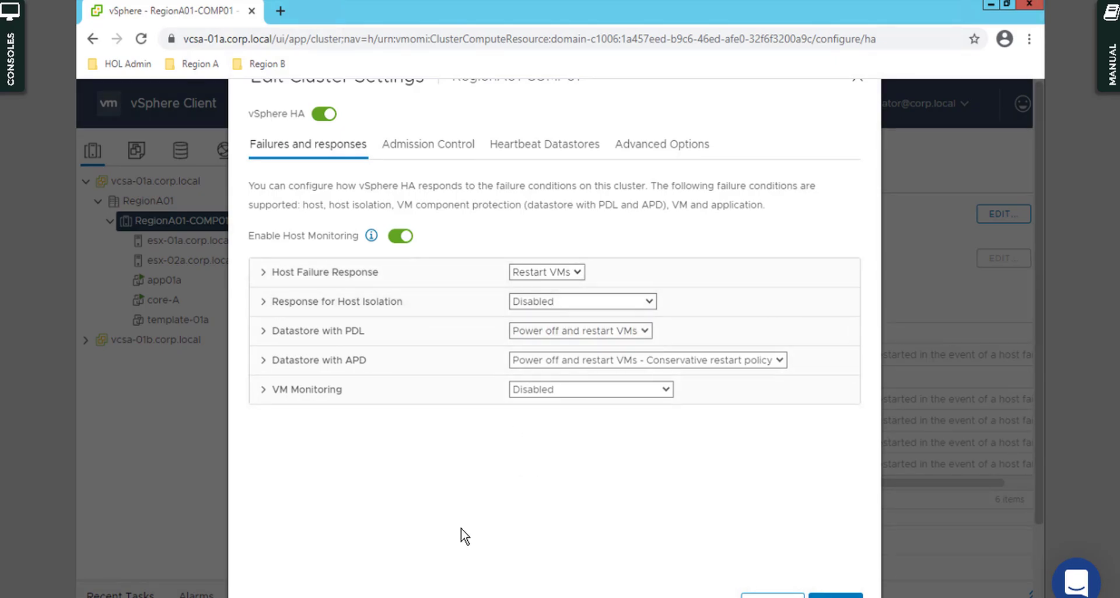
pyautogui.moveTo(540, 430)
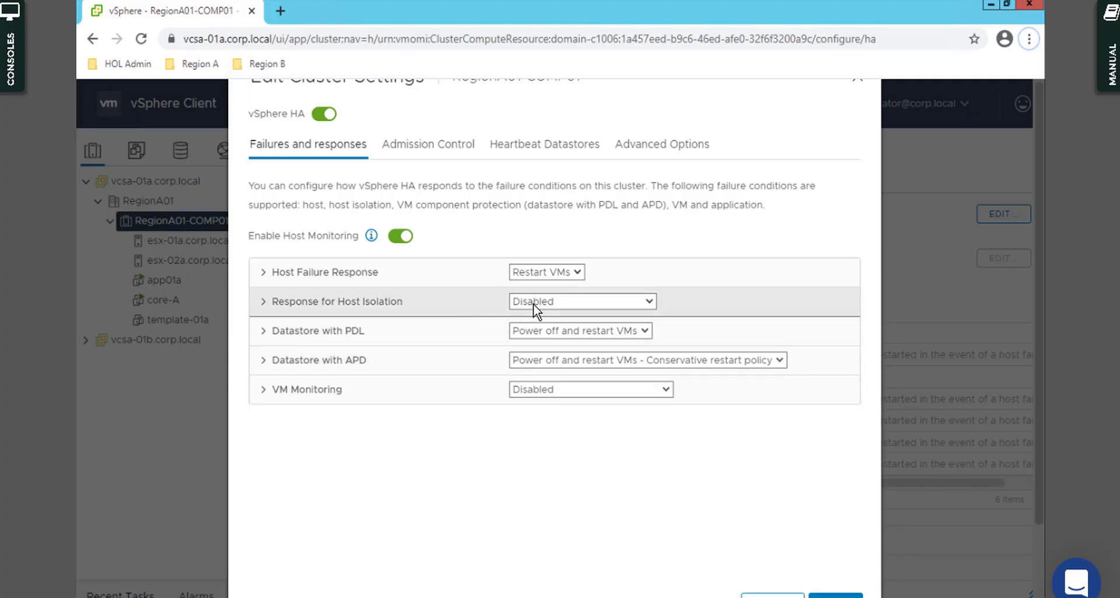
pyautogui.click(581, 300)
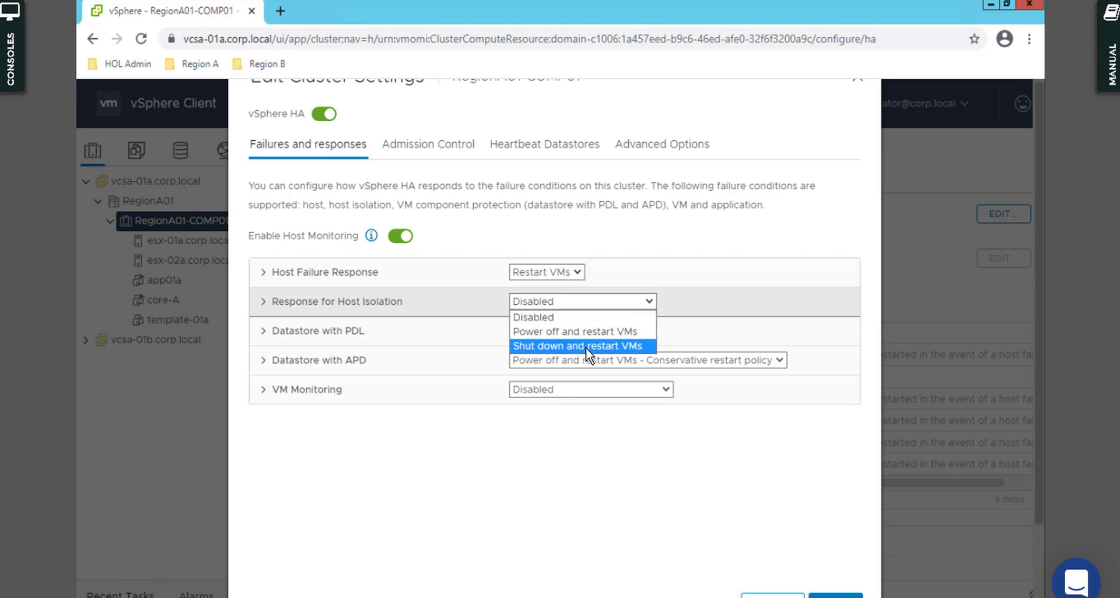
pyautogui.click(580, 346)
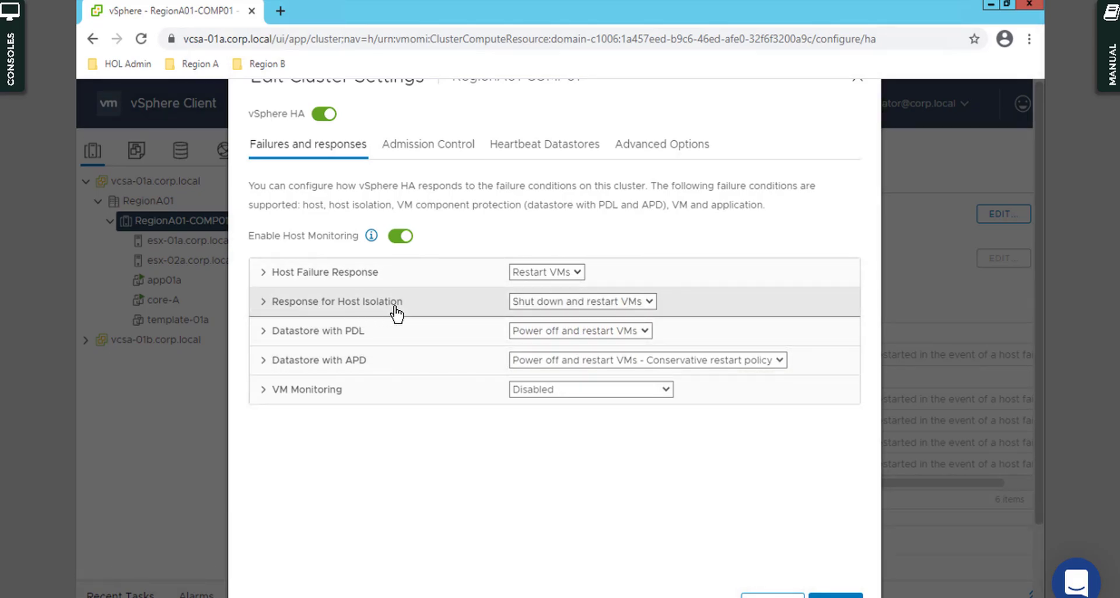
# Step: Under VM Monitoring, set the maximum resets time window to within 24 hours
pyautogui.click(336, 302)
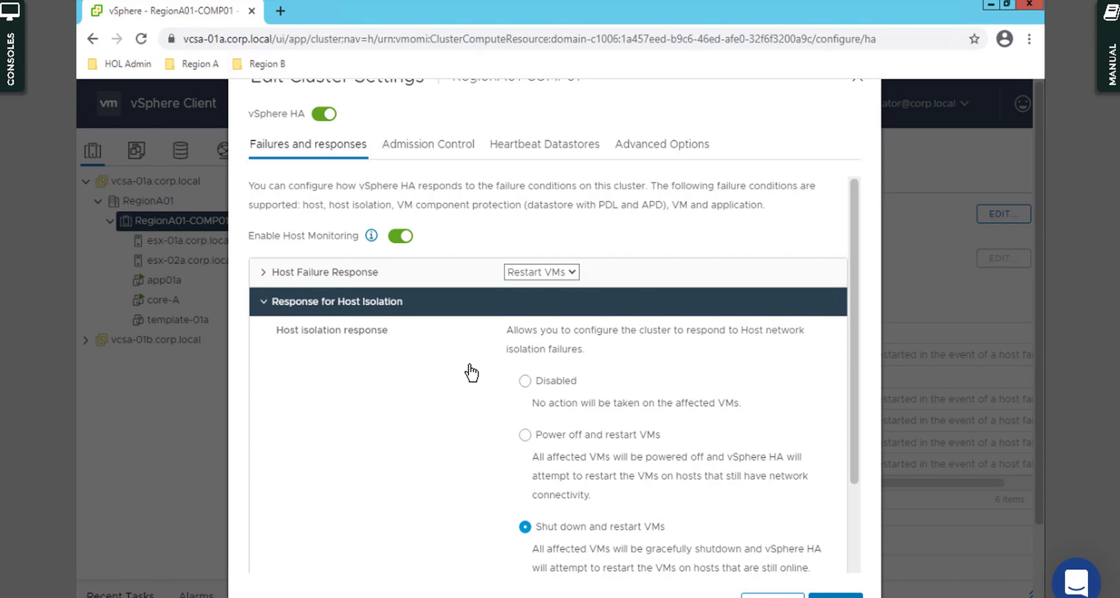
pyautogui.scroll(-3)
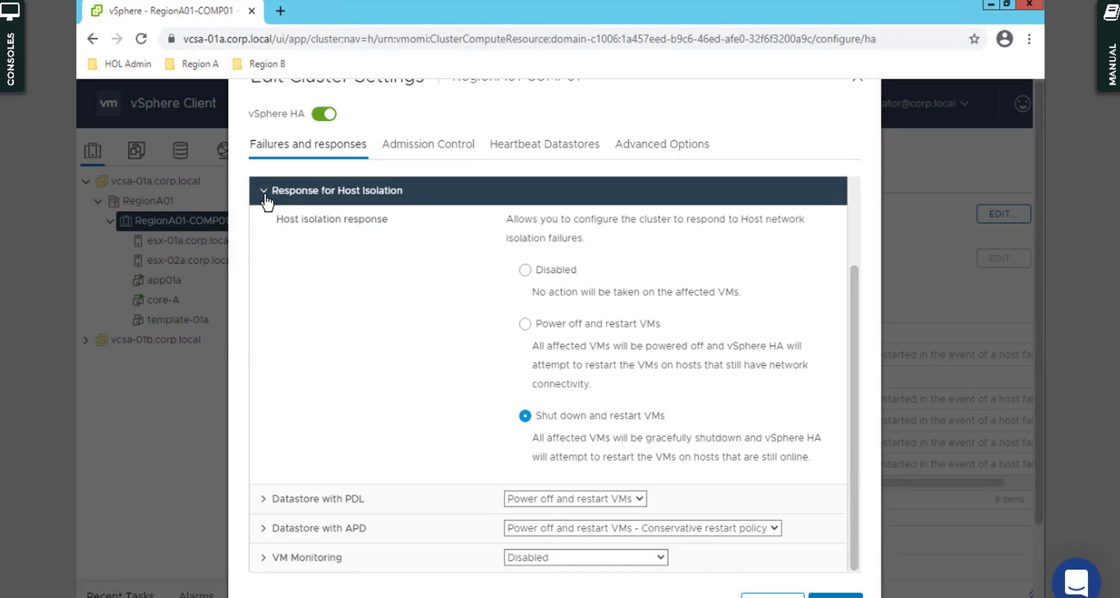
pyautogui.click(264, 191)
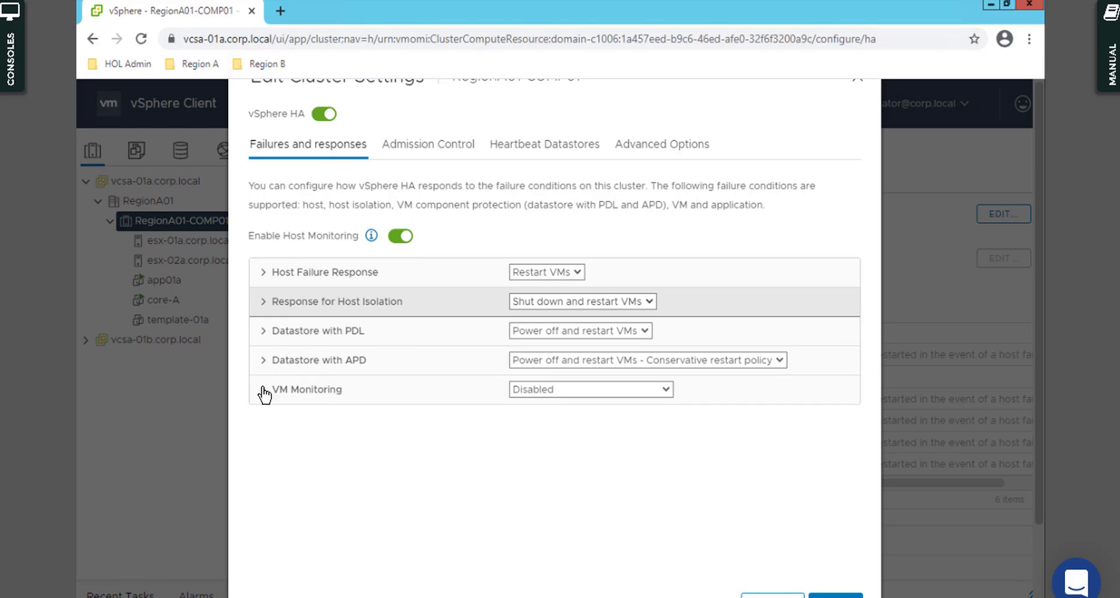
pyautogui.click(264, 389)
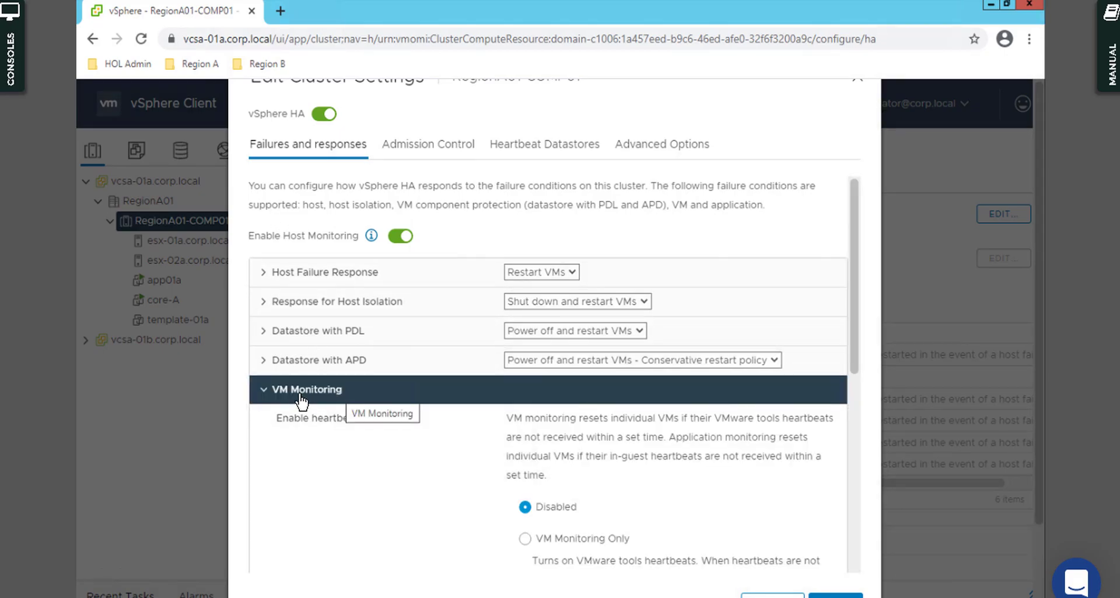
pyautogui.scroll(-3)
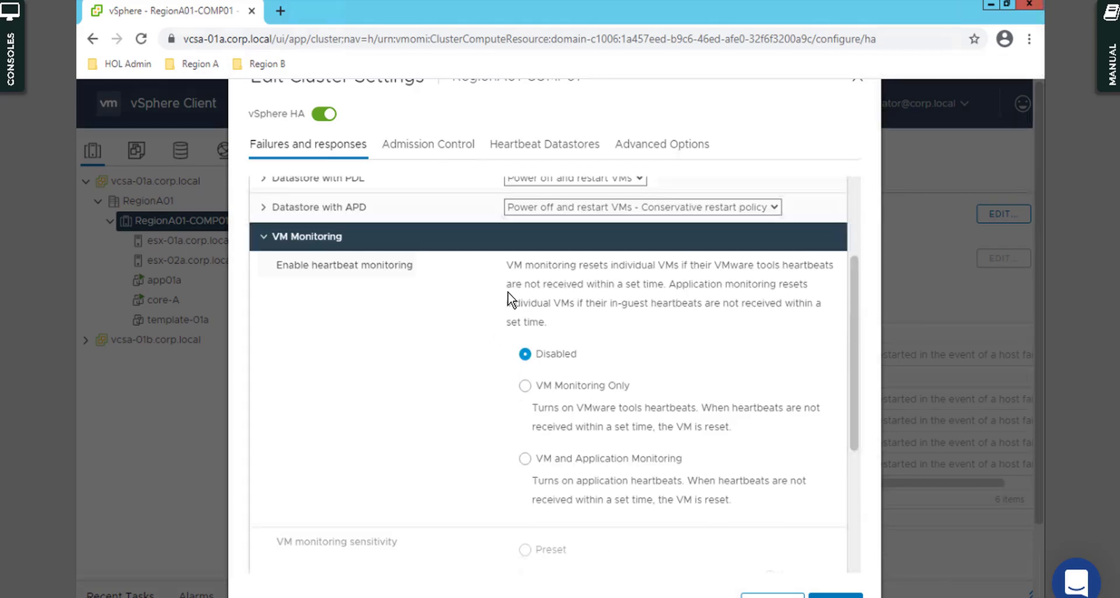
pyautogui.moveTo(567, 413)
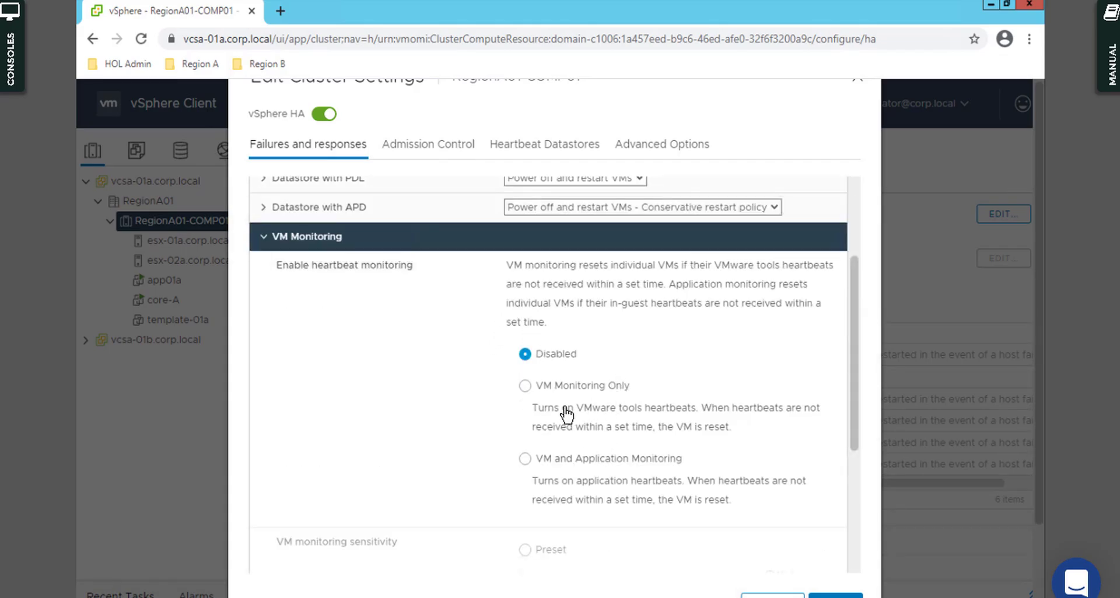
pyautogui.scroll(-3)
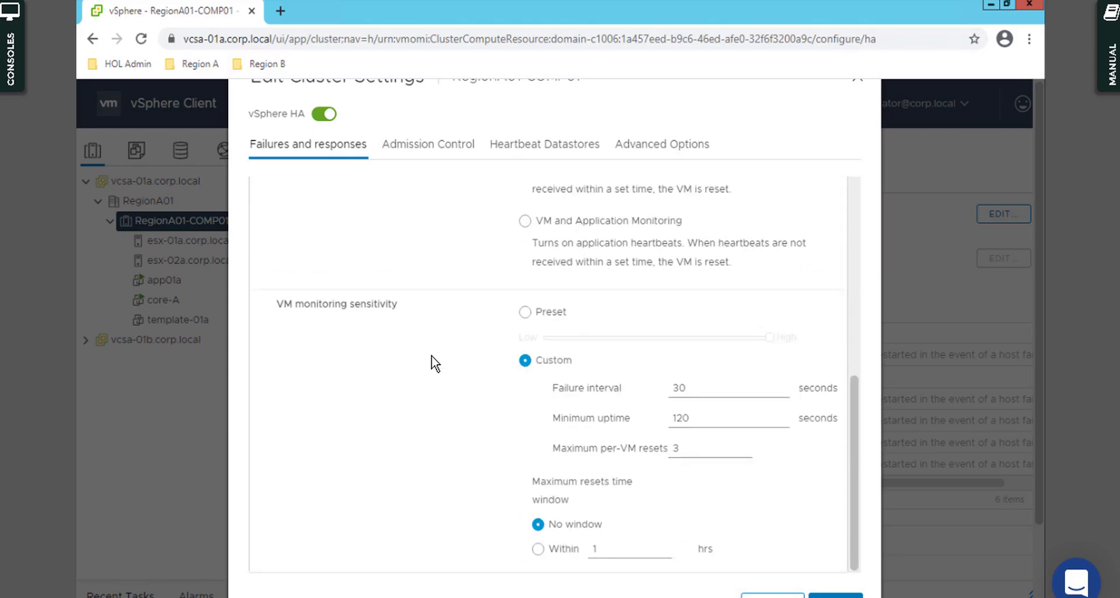
pyautogui.scroll(-3)
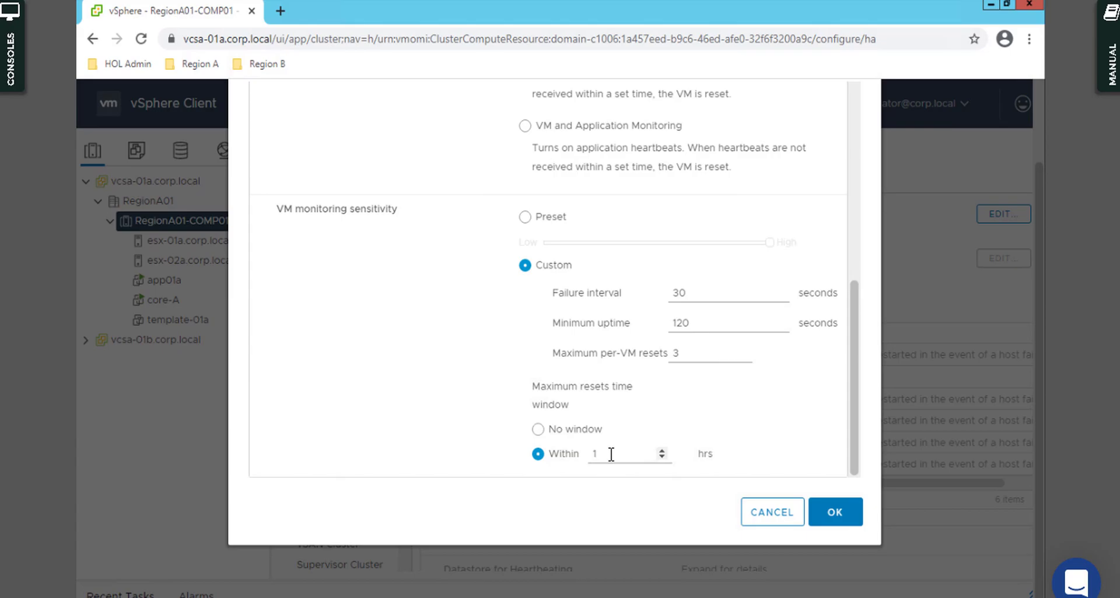
pyautogui.click(611, 454)
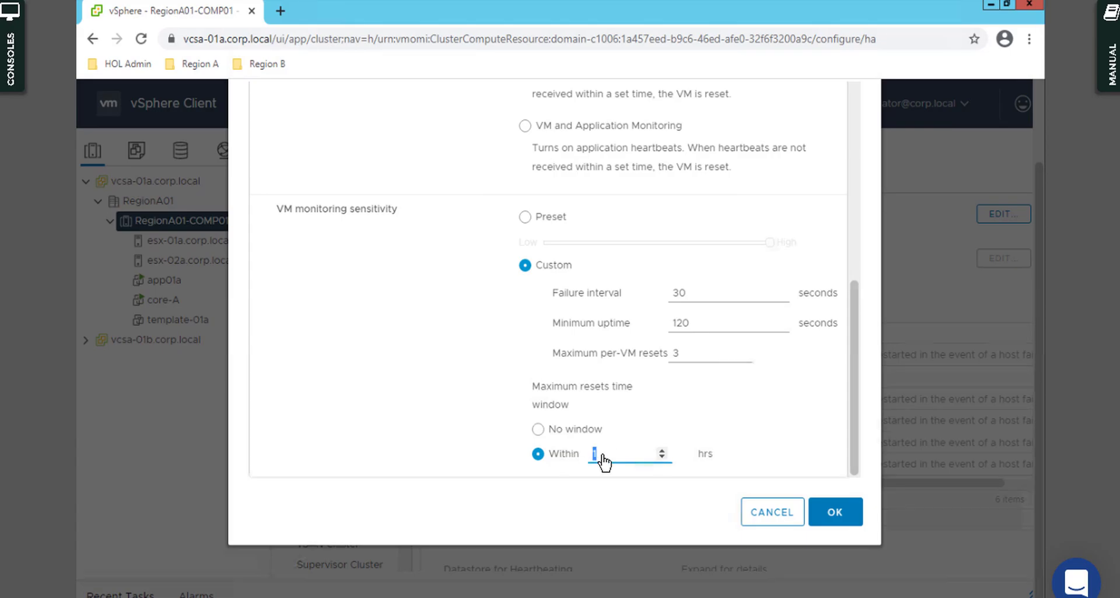
pyautogui.write('24')
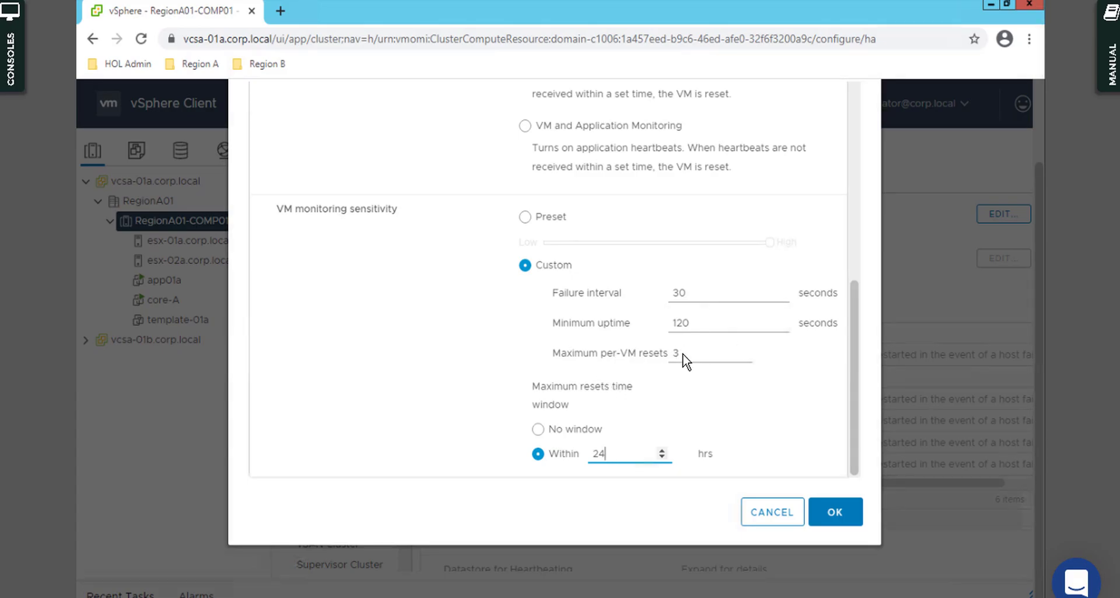
pyautogui.click(707, 353)
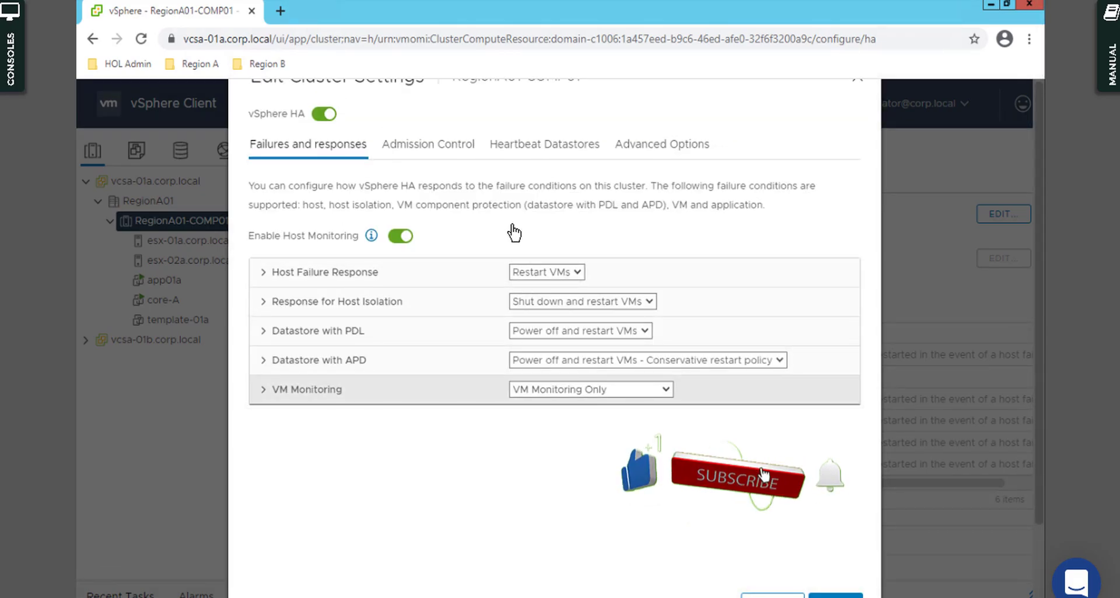
pyautogui.moveTo(336, 278)
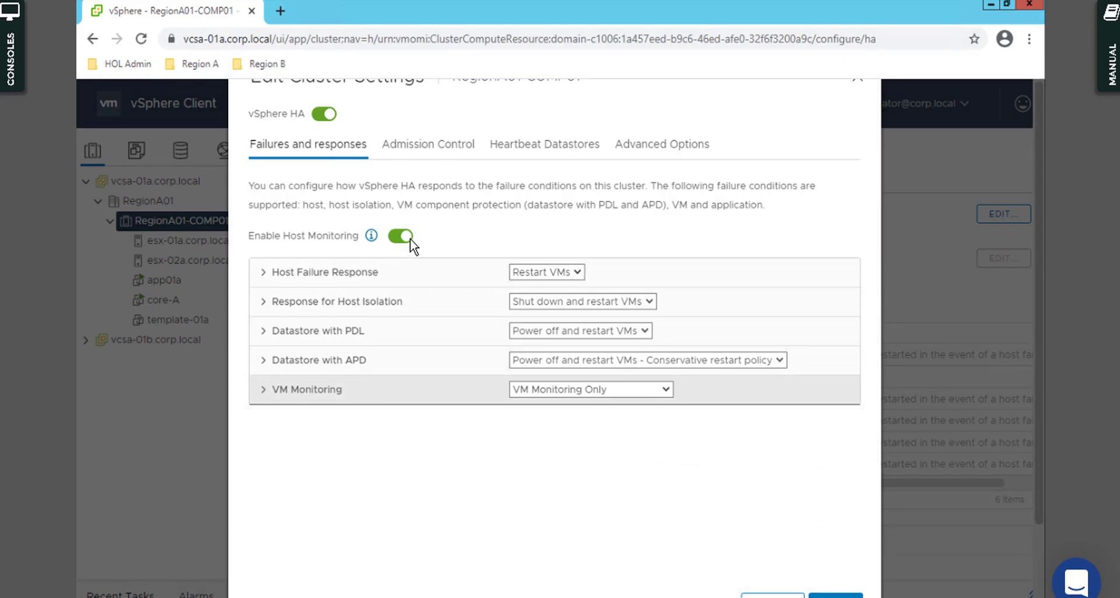
pyautogui.moveTo(370, 235)
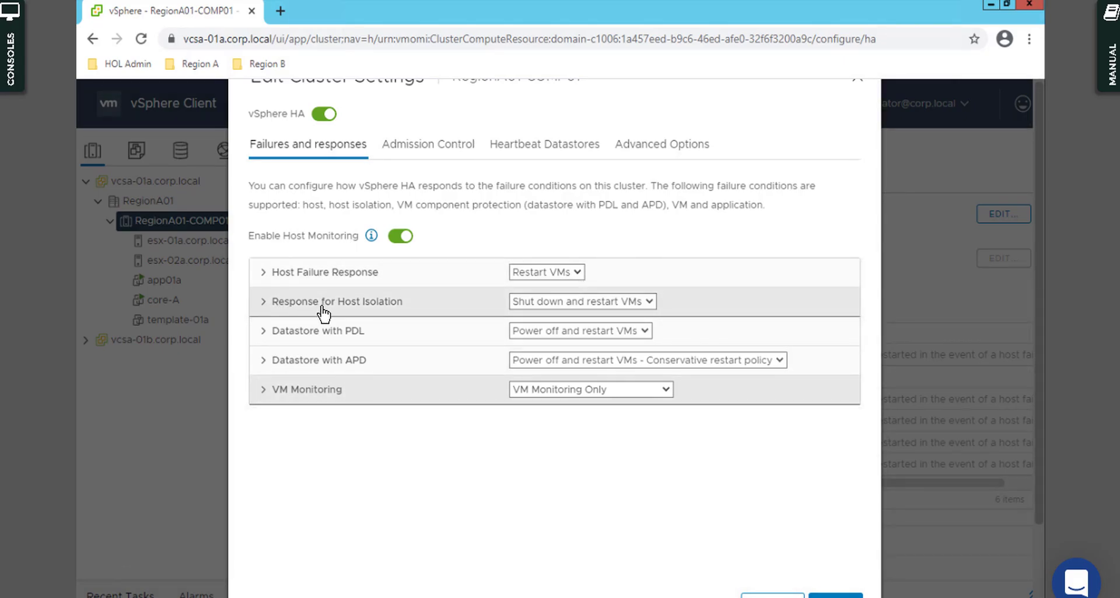
pyautogui.moveTo(385, 318)
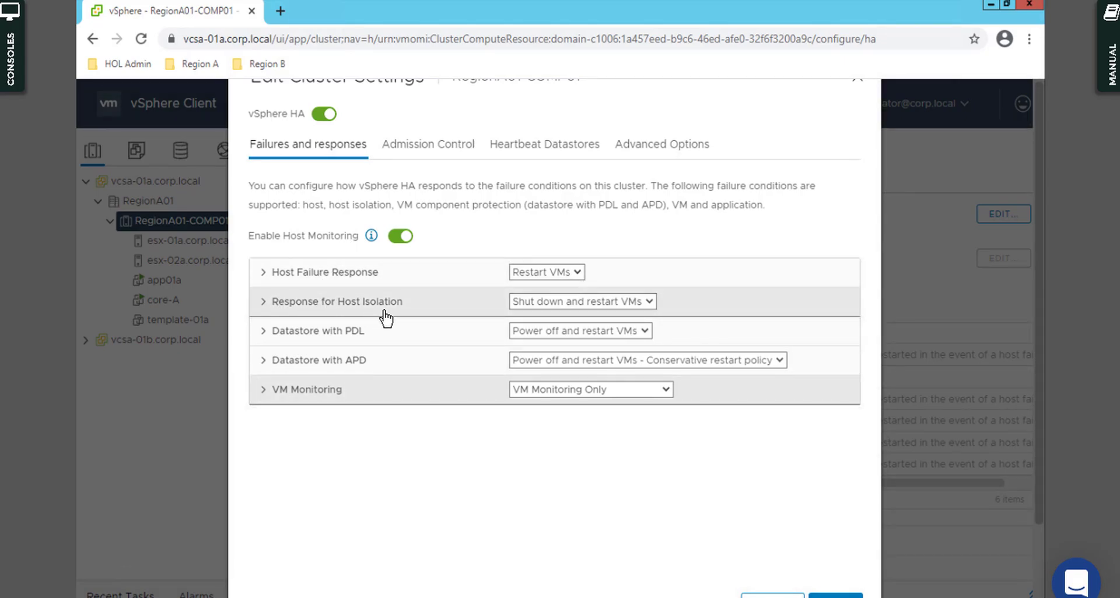
pyautogui.moveTo(389, 316)
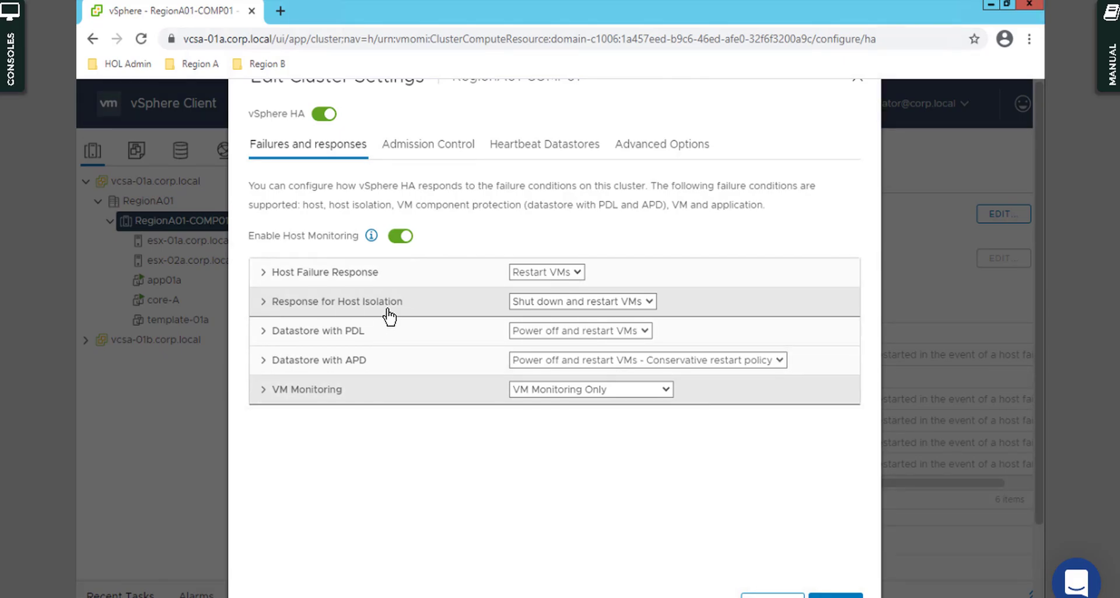
pyautogui.moveTo(400, 314)
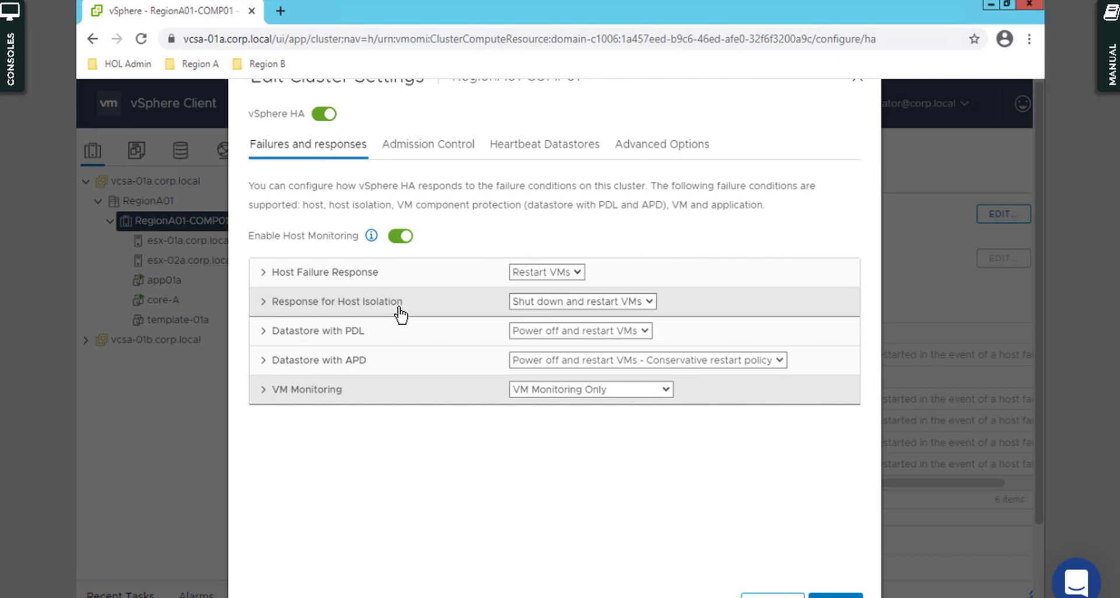
pyautogui.moveTo(417, 312)
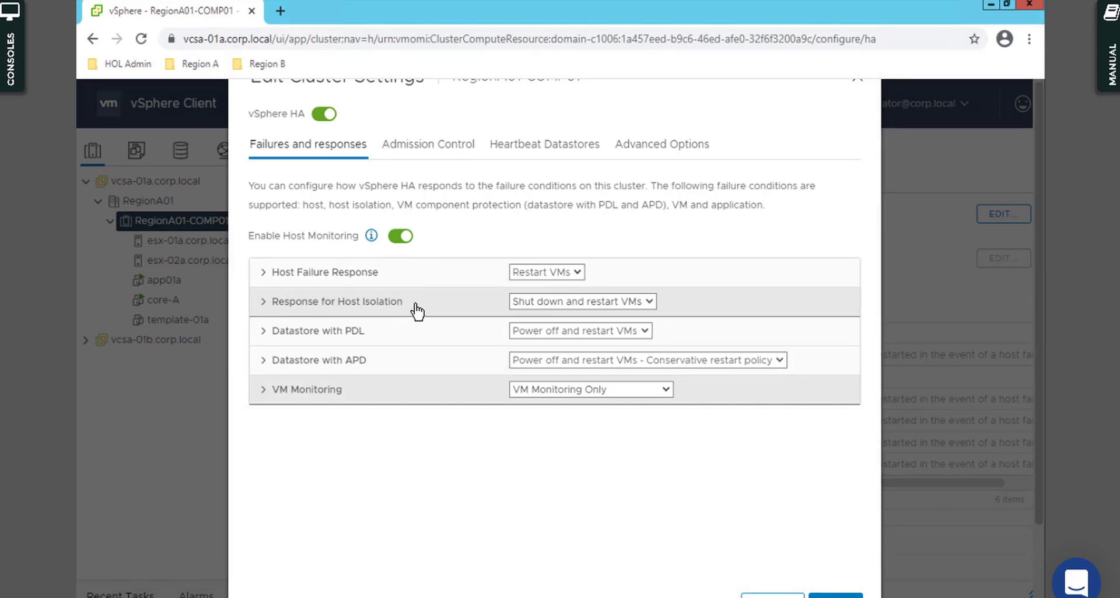
pyautogui.moveTo(596, 315)
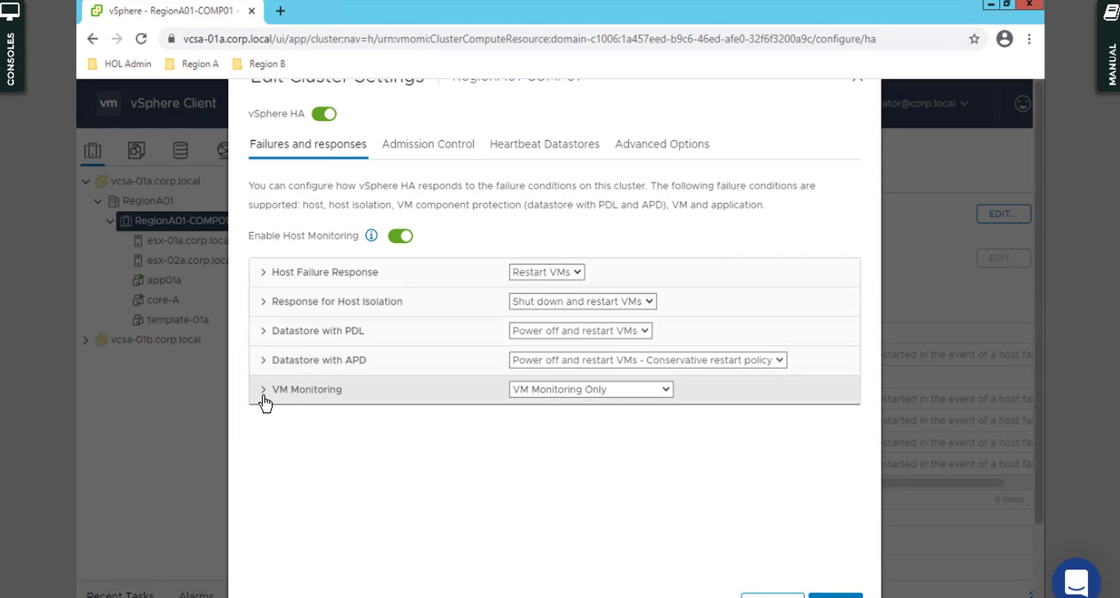
# Step: Limit each VM to a maximum of 1 reset in the VM Monitoring sensitivity settings
pyautogui.click(263, 389)
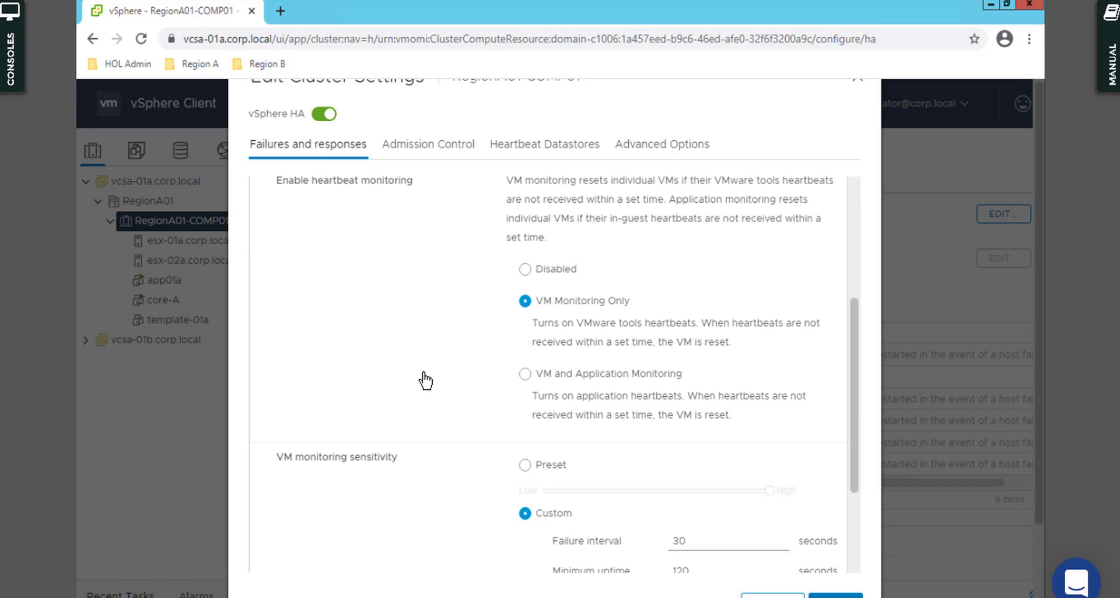
pyautogui.scroll(-3)
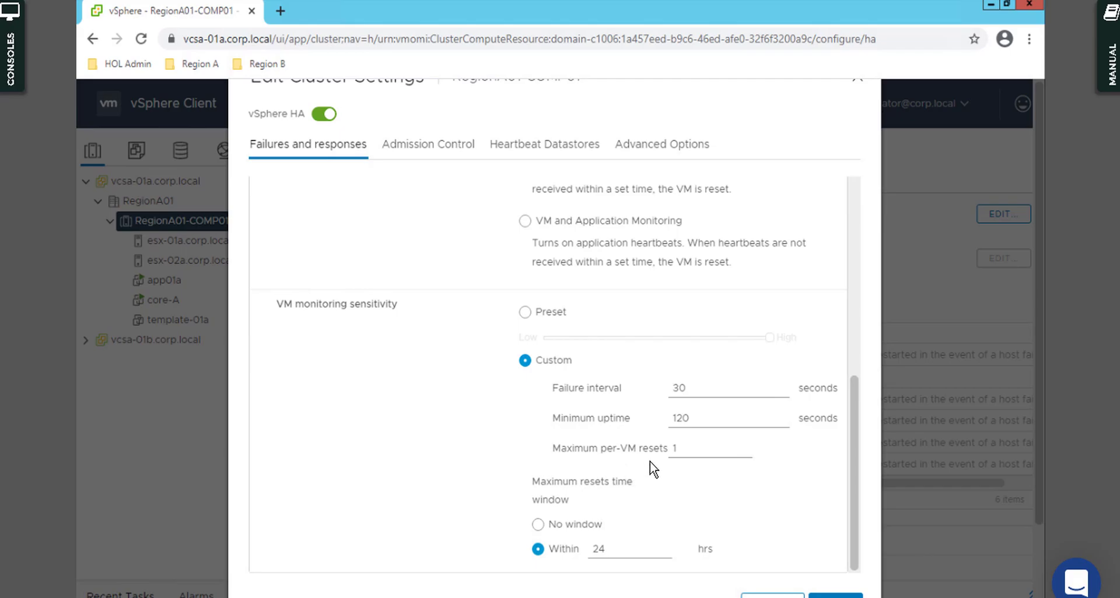
pyautogui.click(707, 448)
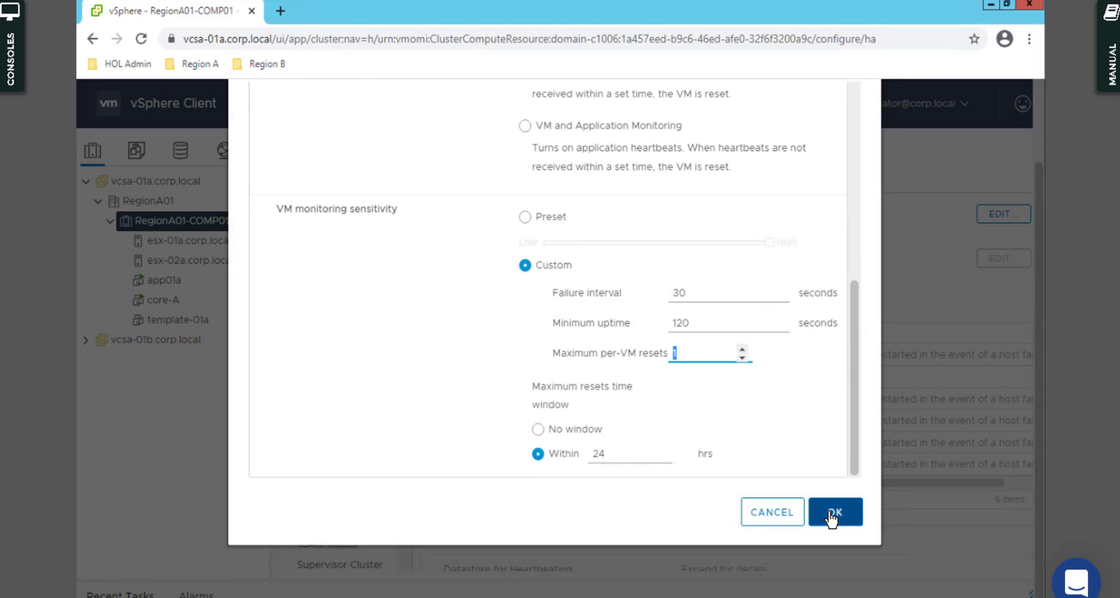
# Step: Save the RegionA01-COMP01 HA settings and let HA configure on both hosts
pyautogui.click(834, 512)
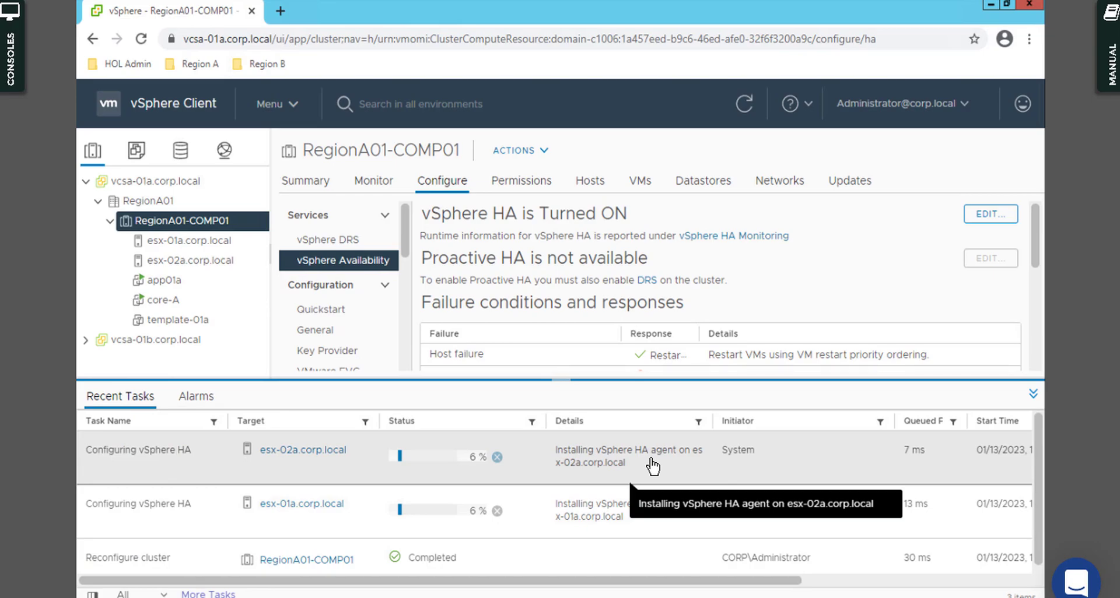
pyautogui.moveTo(607, 491)
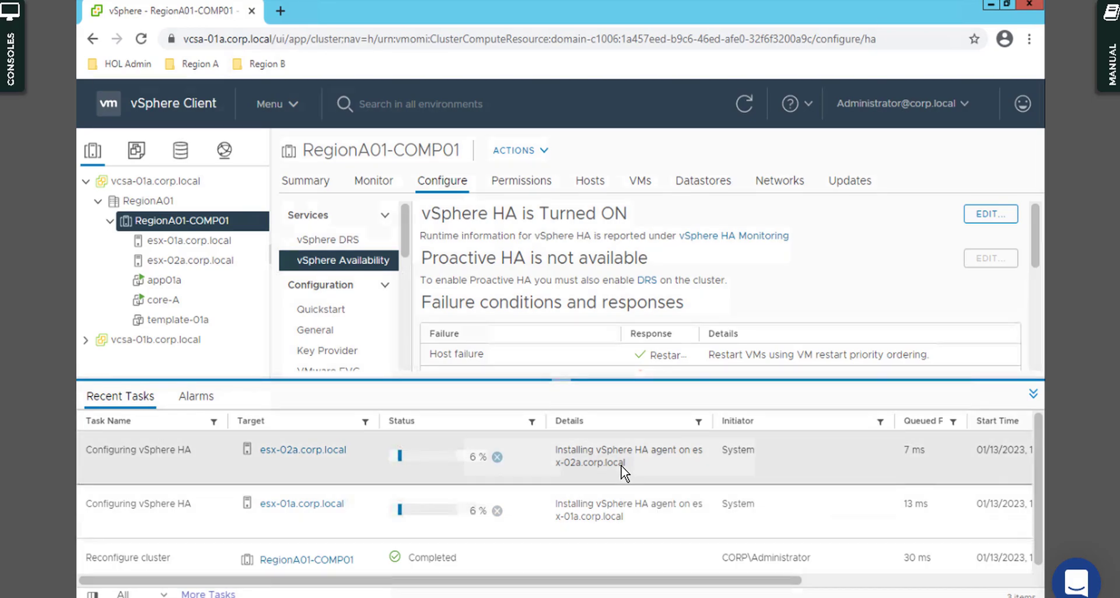
pyautogui.moveTo(623, 472)
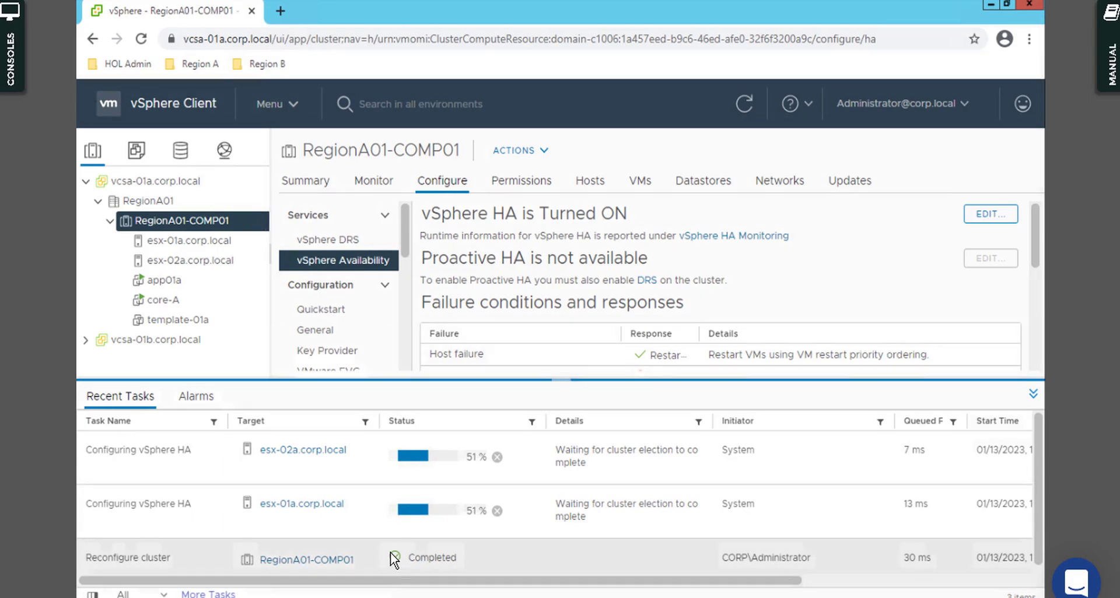
pyautogui.moveTo(598, 512)
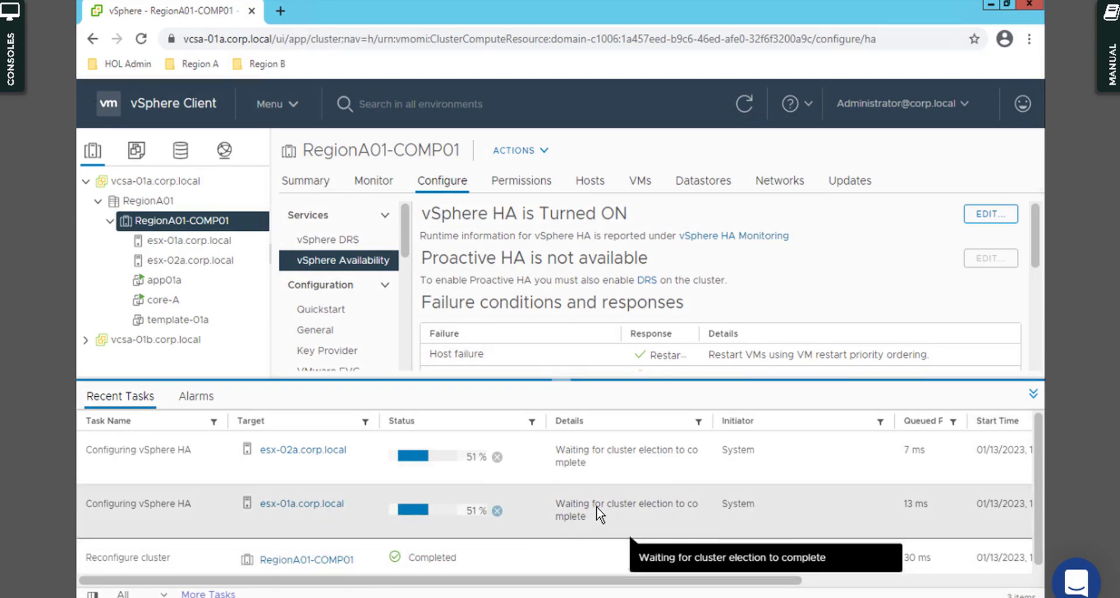